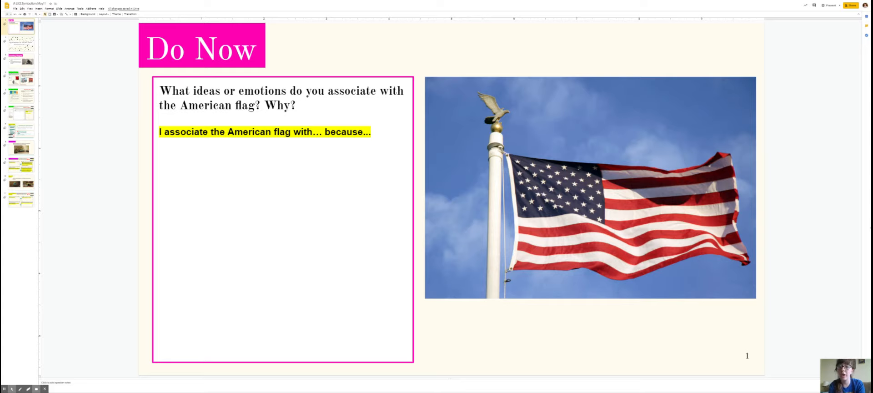
pyautogui.moveTo(310, 185)
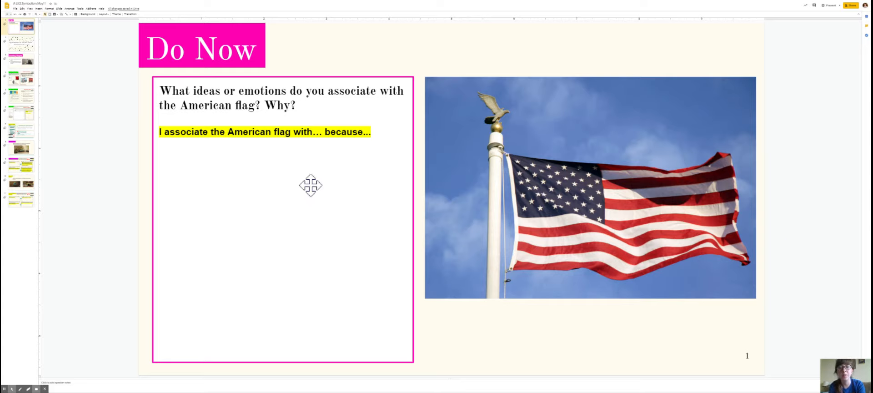
pyautogui.moveTo(253, 177)
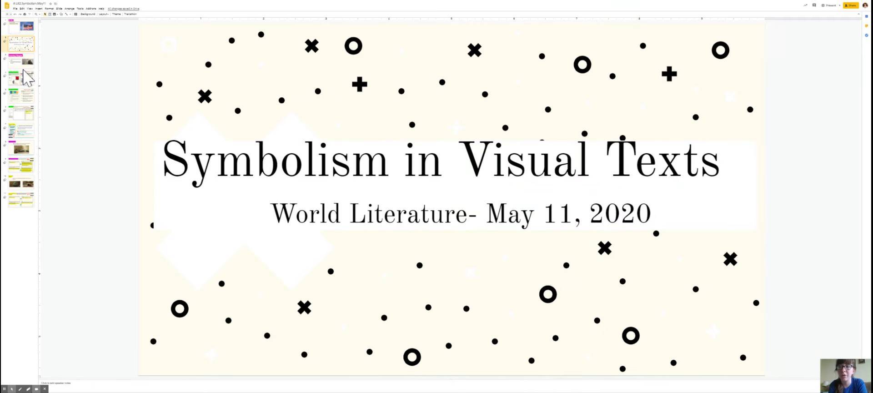
# View the Learning Targets slide, then advance to the New Material: Symbolism slide
pyautogui.click(20, 61)
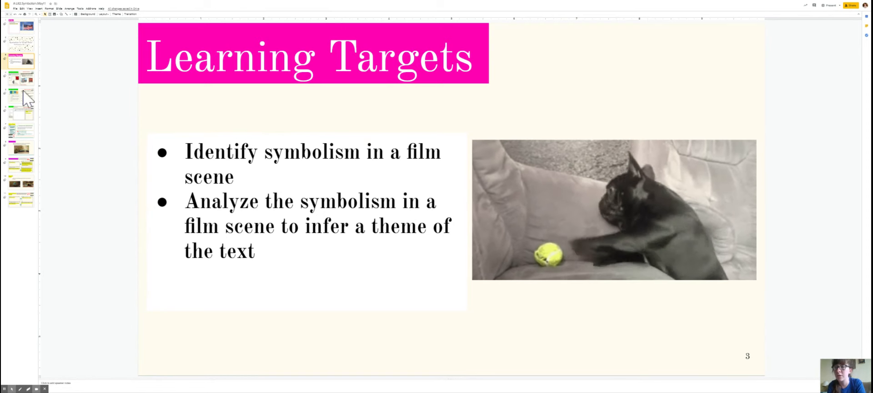
pyautogui.click(21, 95)
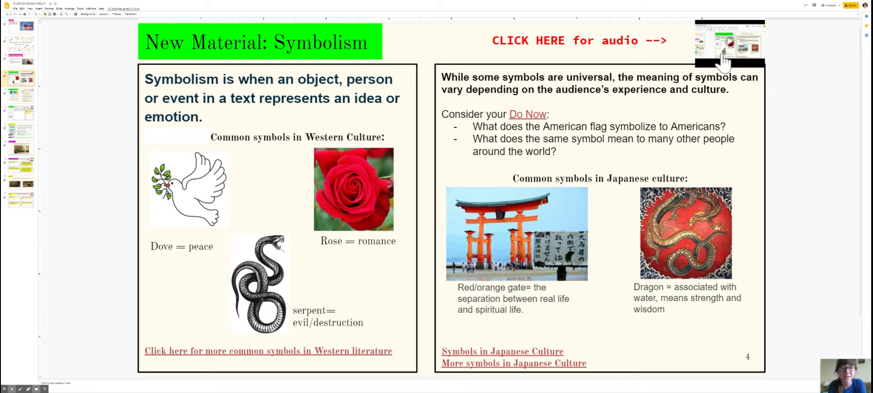
pyautogui.moveTo(42, 90)
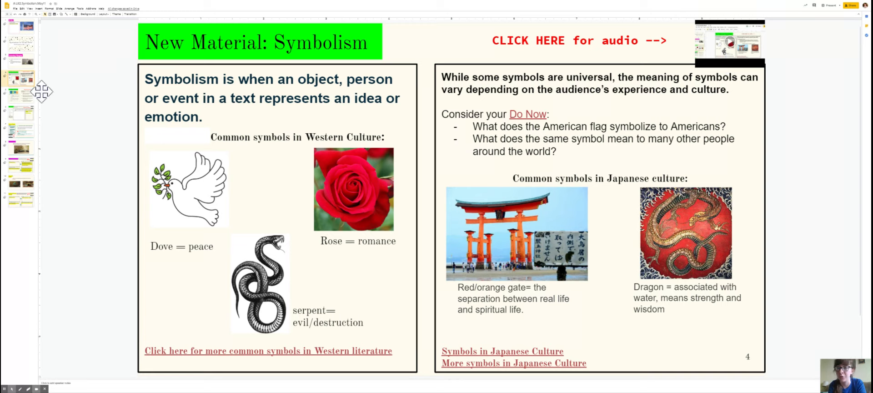
pyautogui.moveTo(245, 11)
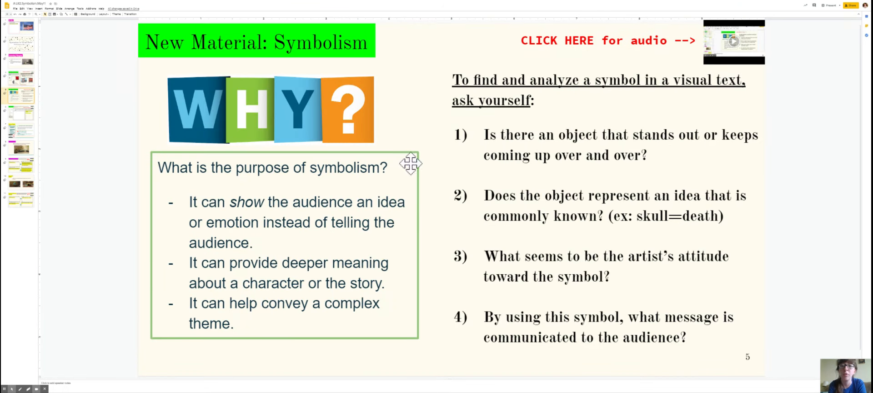
pyautogui.moveTo(6, 242)
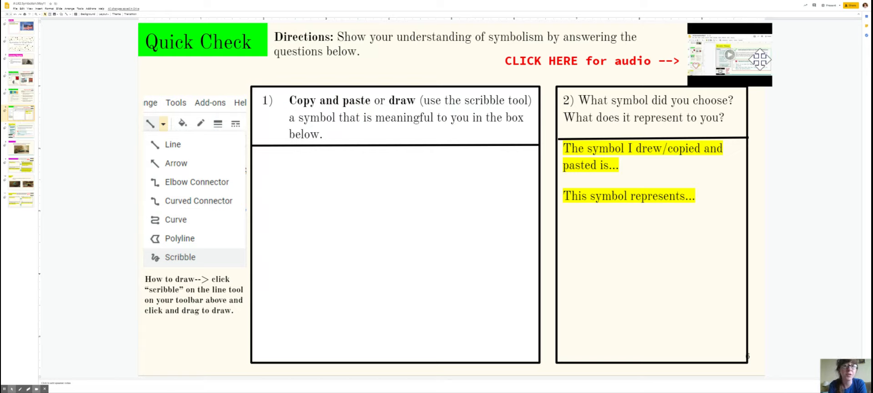
pyautogui.moveTo(479, 260)
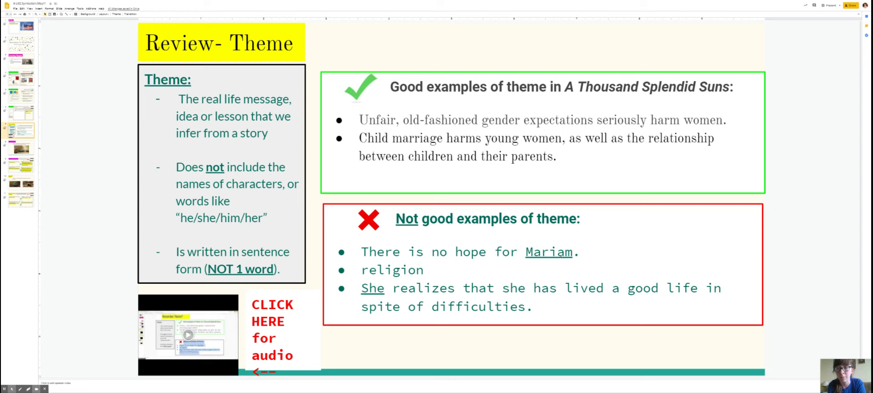
# Jump to the Guided Practice slide with the Spirited Away bathhouse clip
pyautogui.click(20, 152)
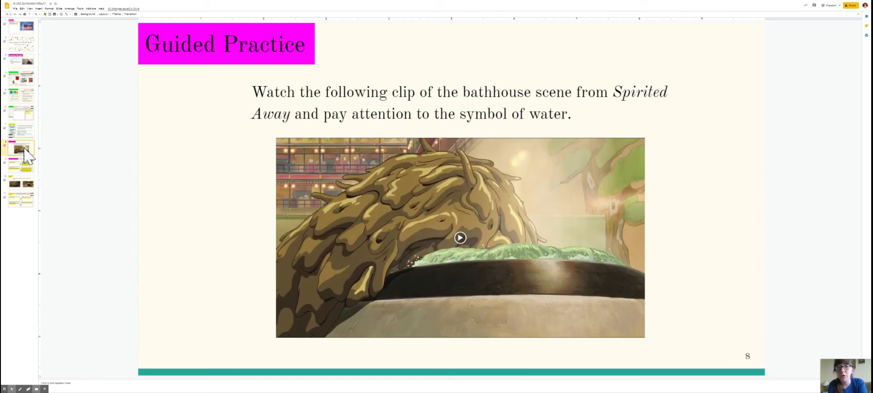
pyautogui.moveTo(526, 279)
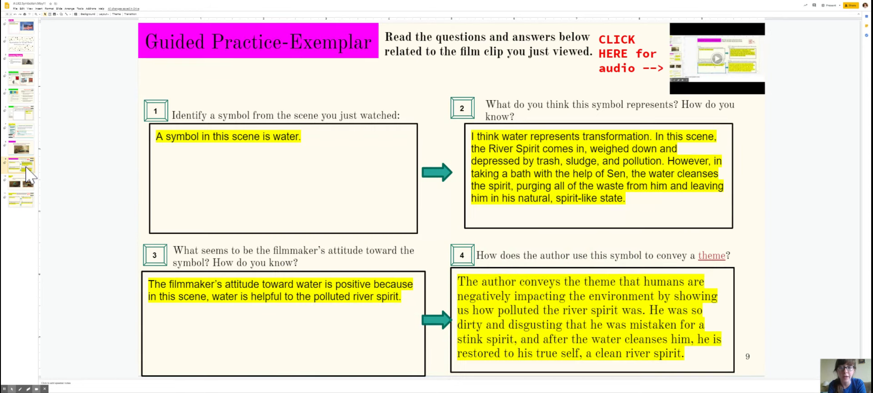
pyautogui.moveTo(654, 298)
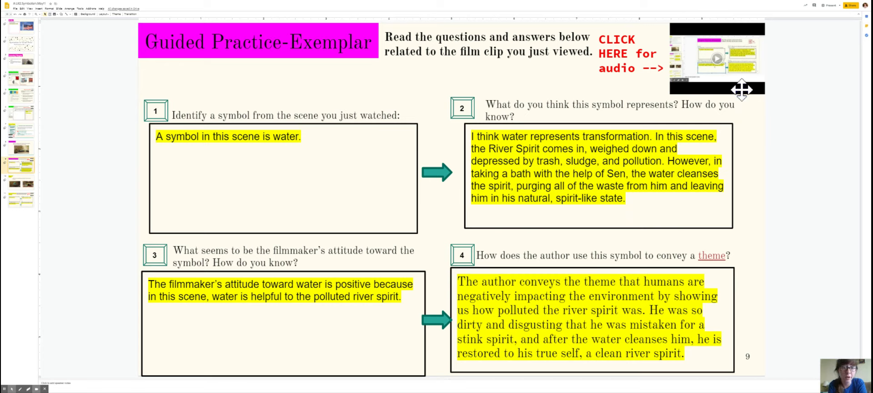
pyautogui.moveTo(742, 90)
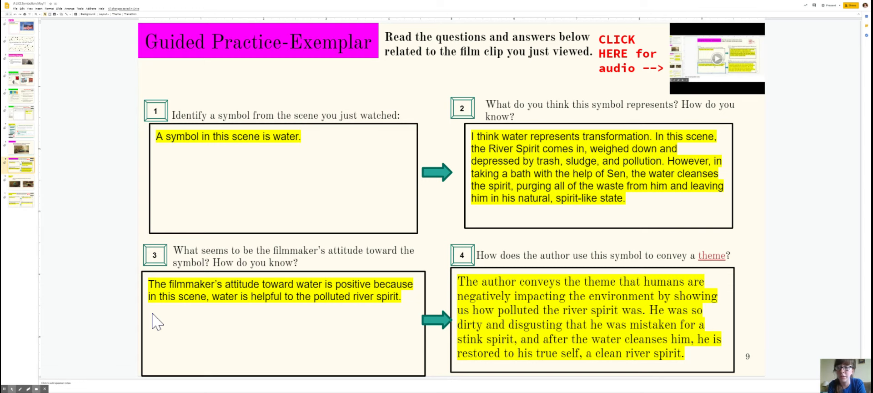
# Advance to the Independent Practice slide showing two Spirited Away clips
pyautogui.click(21, 191)
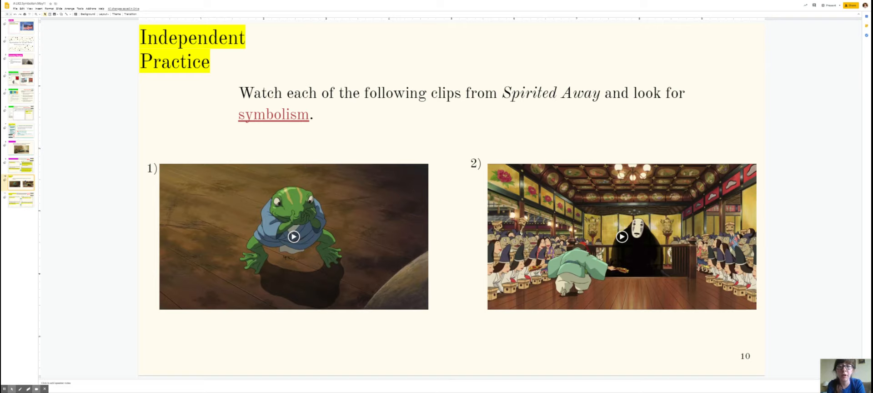
pyautogui.moveTo(642, 197)
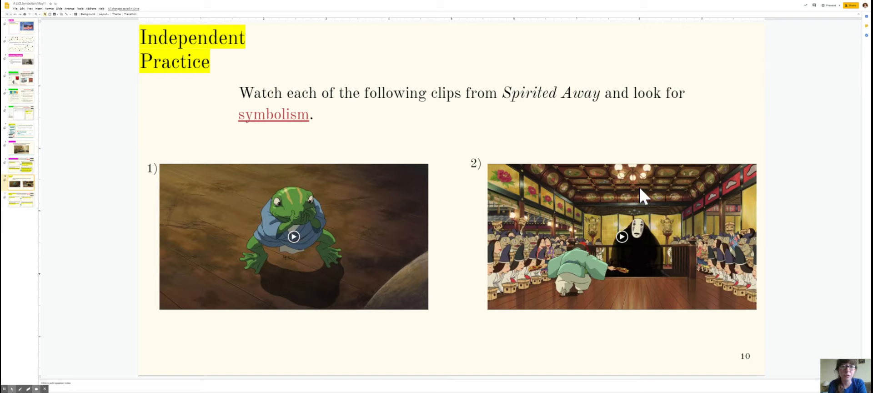
# Go to the Independent Practice: Your turn slide with sentence-starter answer boxes
pyautogui.click(21, 199)
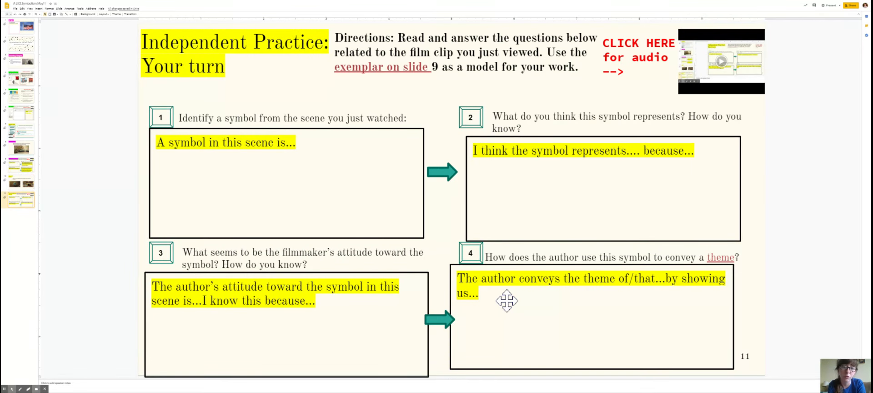
pyautogui.moveTo(732, 44)
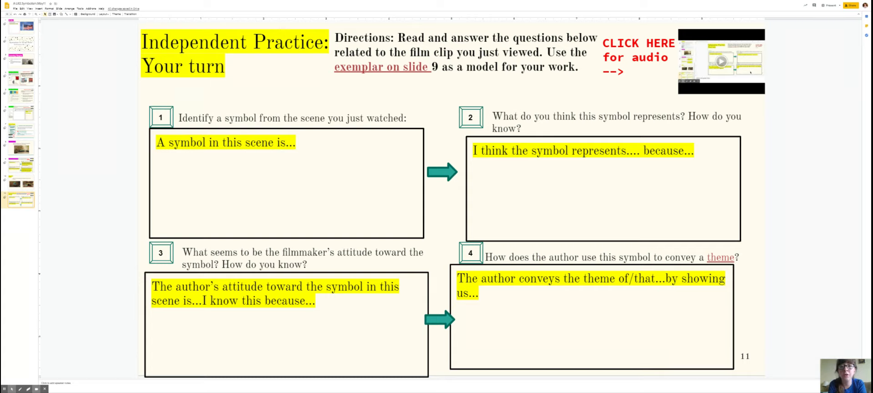
pyautogui.moveTo(352, 159)
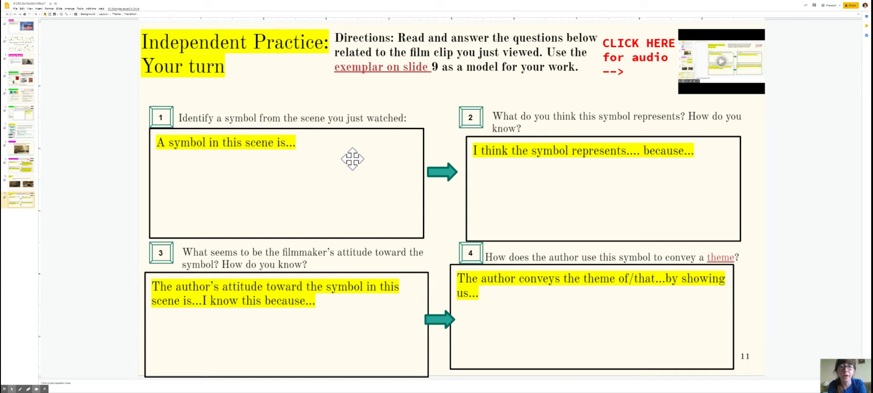